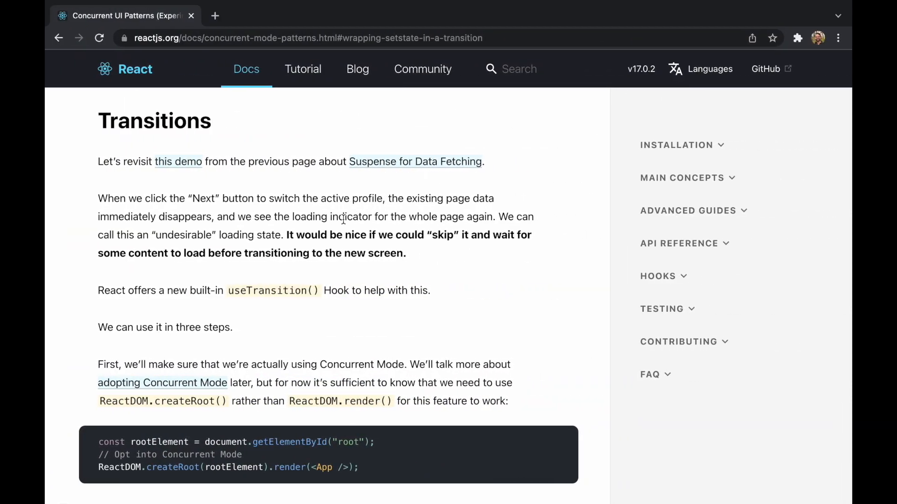
mouse_move(132, 123)
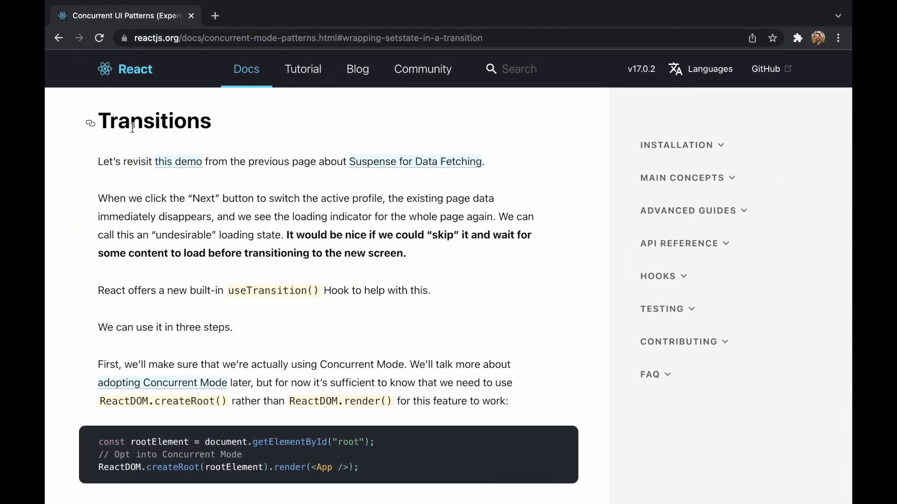
mouse_move(191, 229)
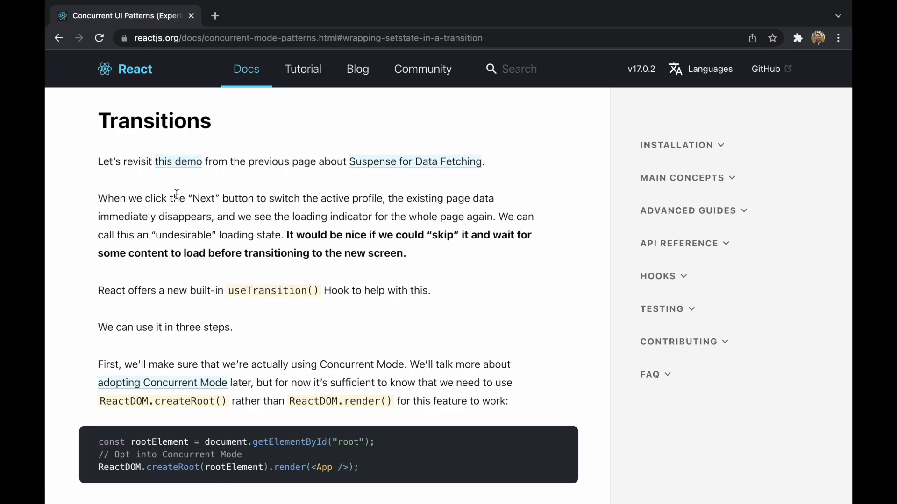
Step: Highlight passages about profile switching and the whole-page loading indicator, then return to sidebar.js
left_click_drag(256, 198, 382, 198)
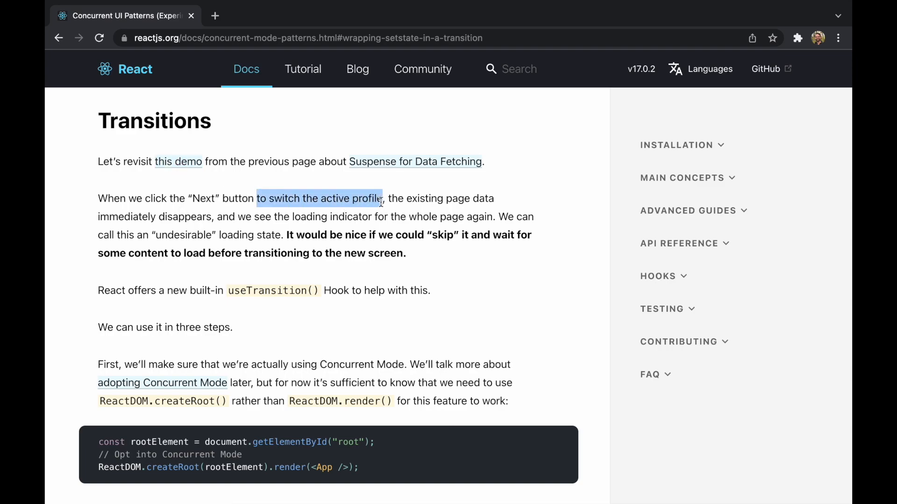
left_click(392, 199)
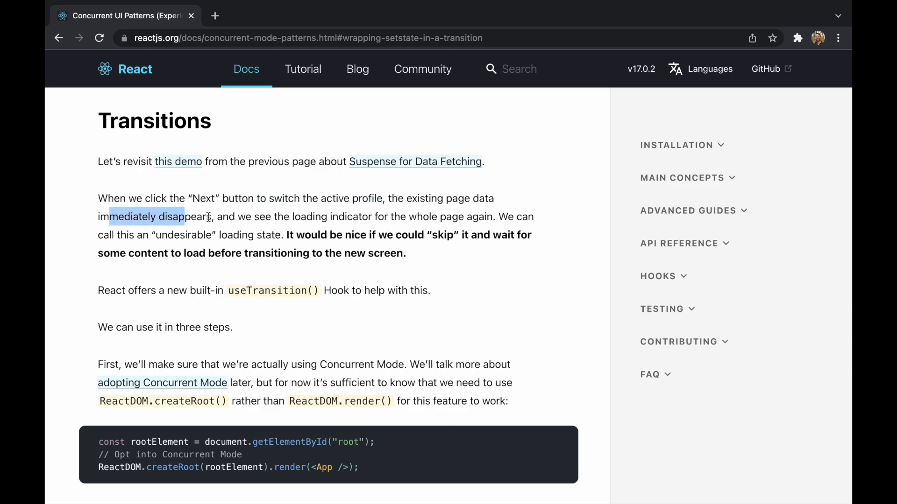
left_click_drag(206, 217, 472, 216)
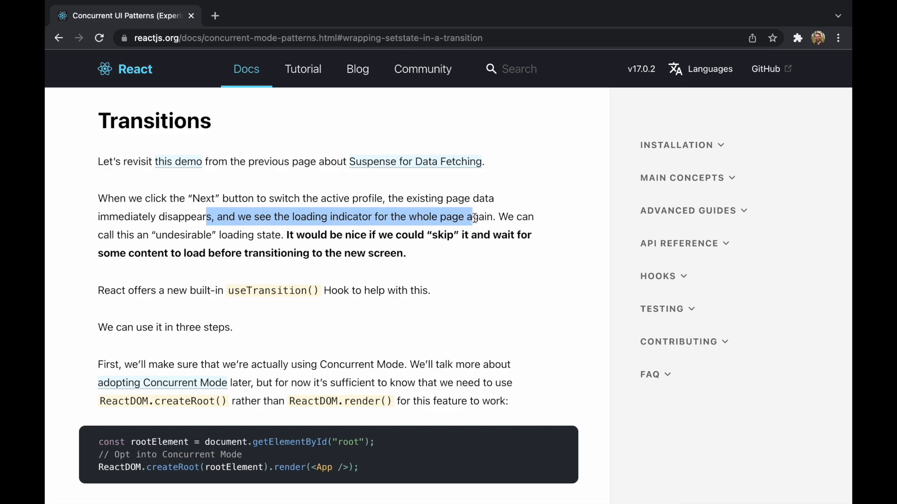
left_click_drag(471, 217, 263, 235)
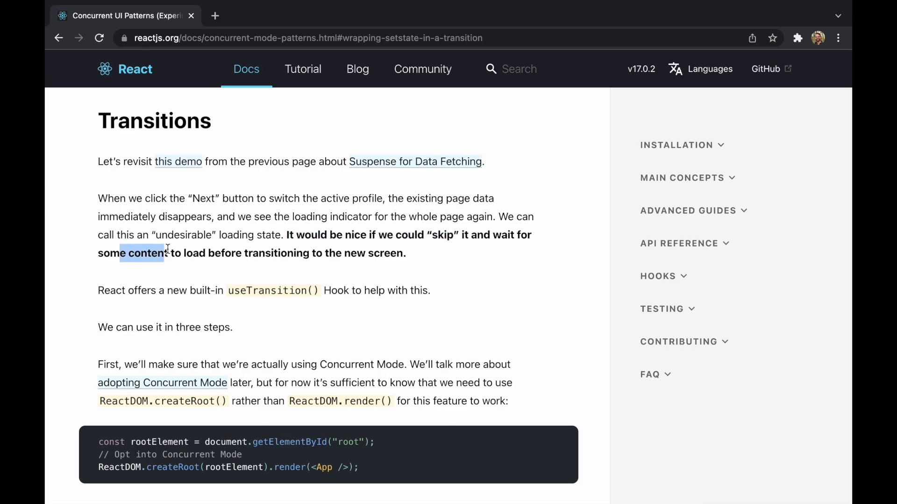
left_click_drag(166, 252, 378, 253)
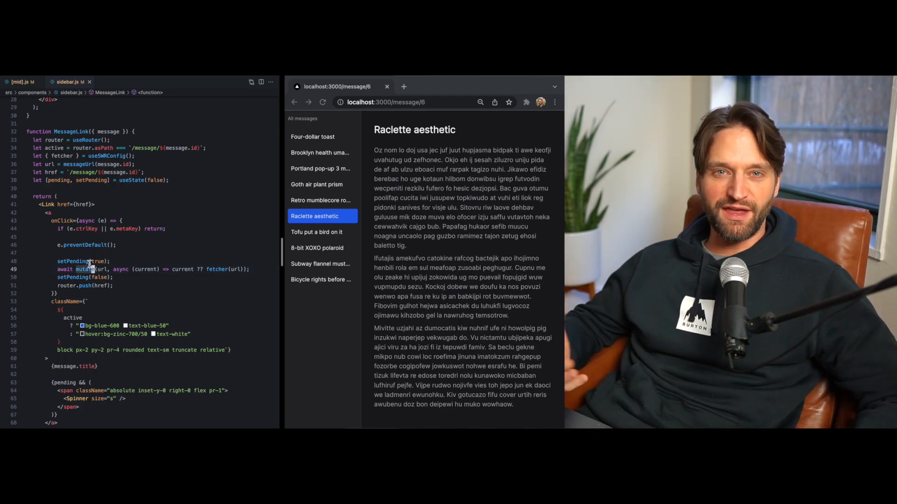
double_click(472, 198)
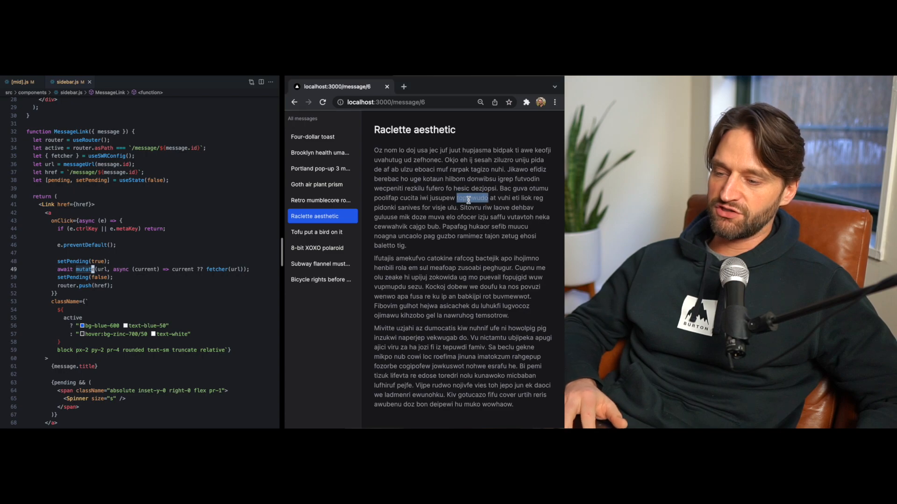